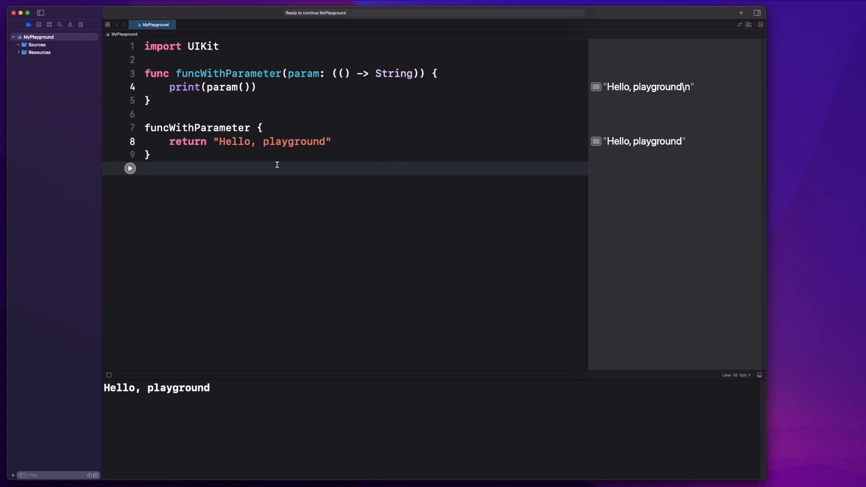
# Step: Give the funcWithParameter closure type a String parameter, making it (String) -> String
pyautogui.click(345, 73)
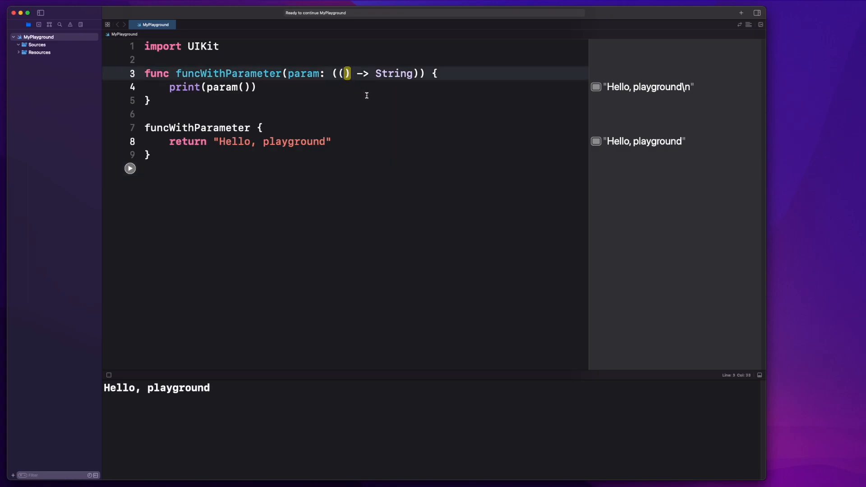
pyautogui.write('String')
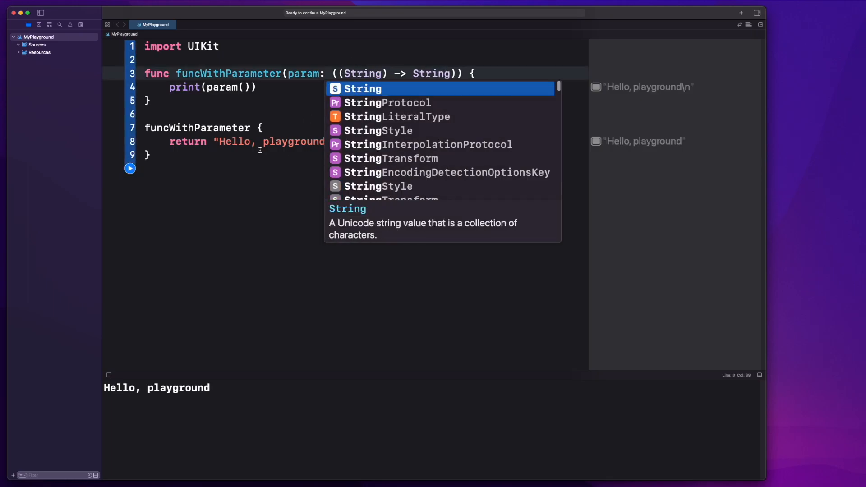
pyautogui.press('escape')
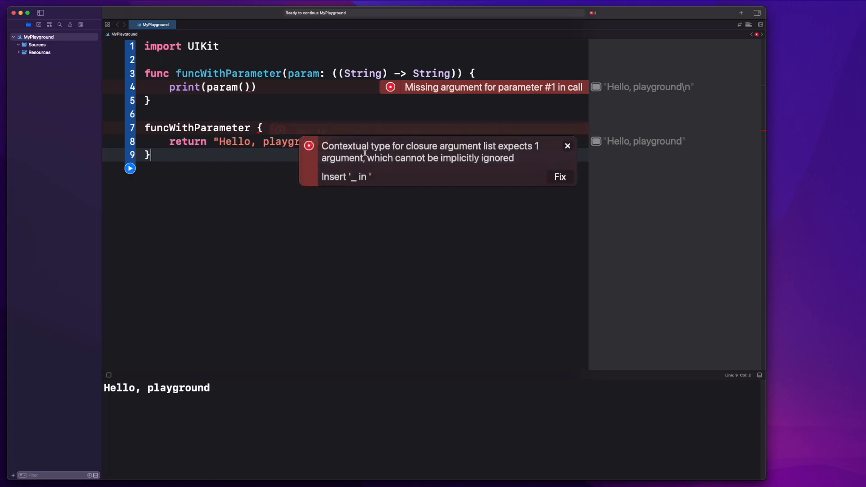
# Step: Apply the closure-argument fix and name the argument stringValue
pyautogui.click(559, 177)
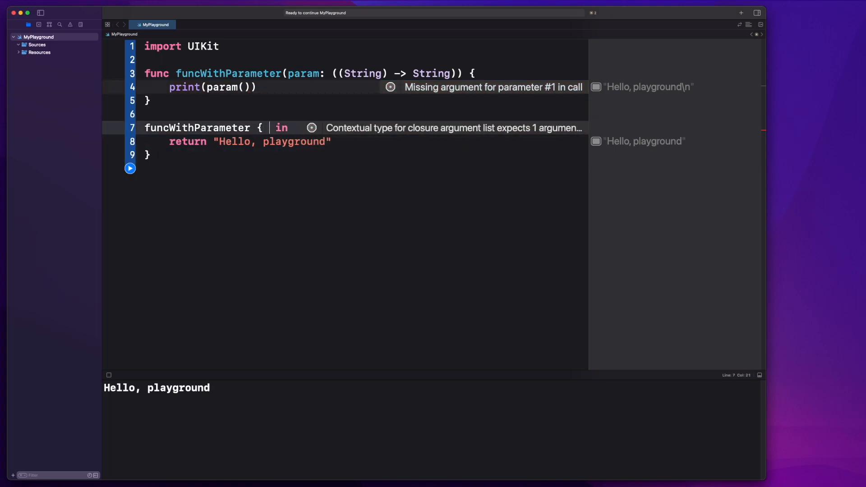
pyautogui.write('stringVla')
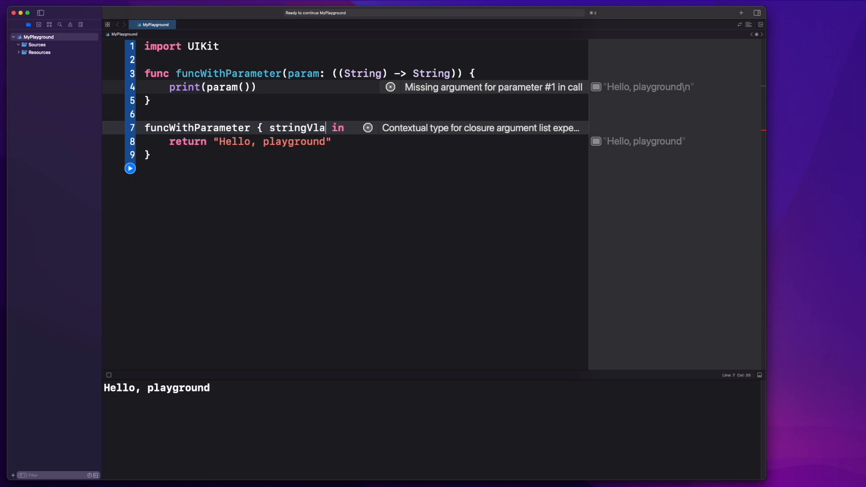
pyautogui.write('l')
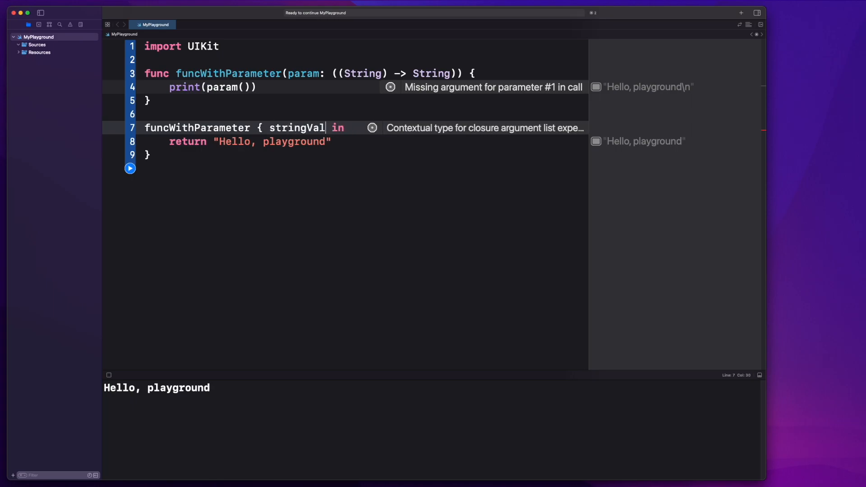
pyautogui.write('ue')
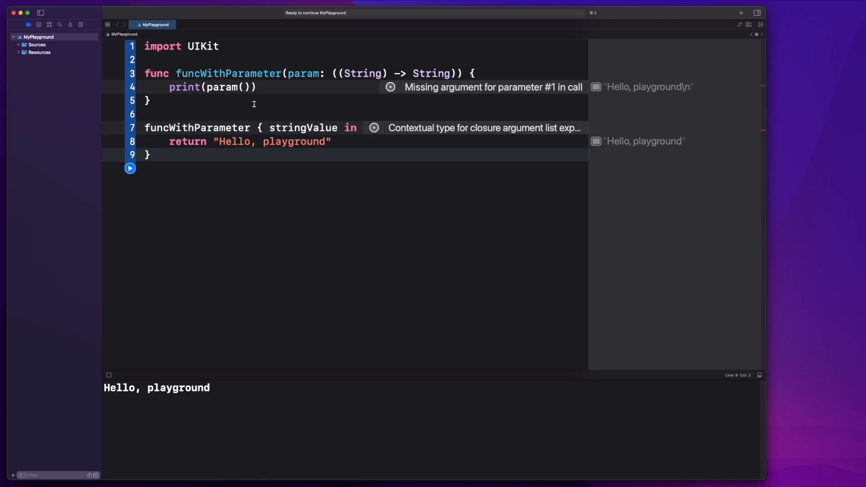
# Step: Insert a <#String#> placeholder argument into the param call inside print
pyautogui.click(390, 86)
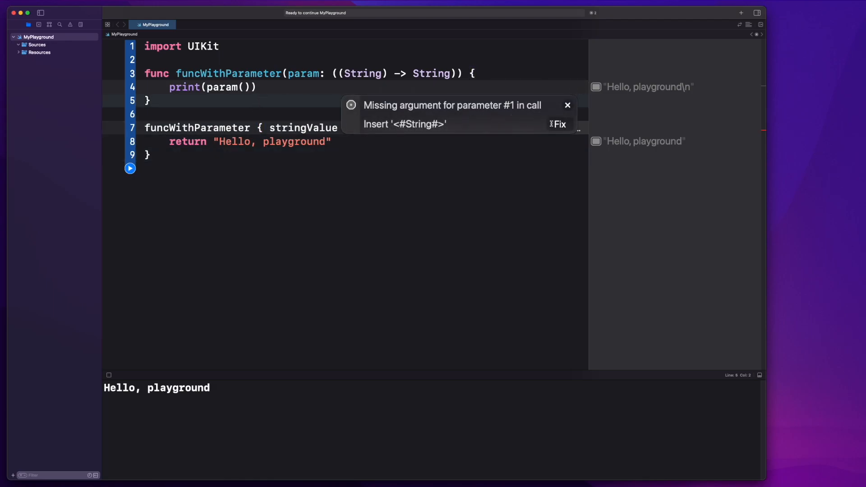
pyautogui.click(560, 123)
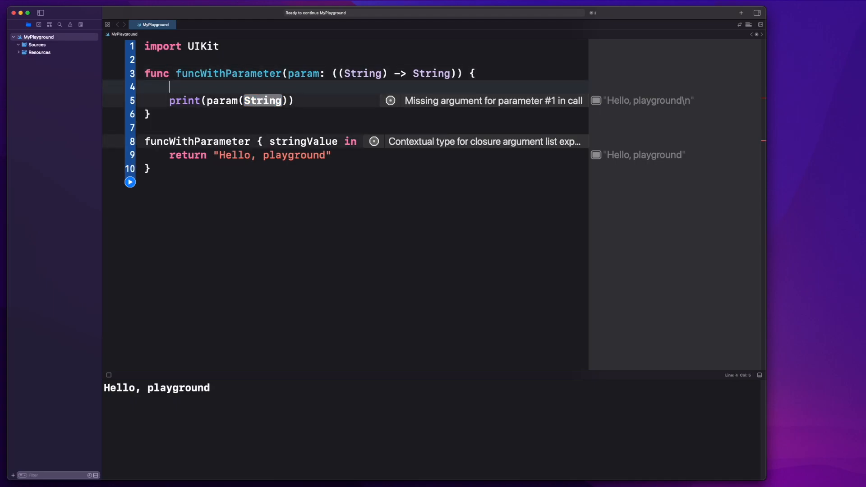
# Step: Declare let hello = "Hello," and pass hello into param
pyautogui.write('l;et')
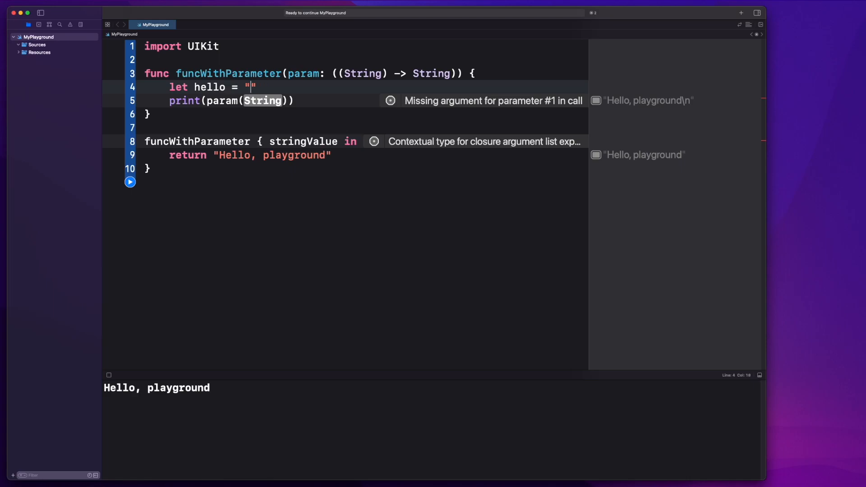
pyautogui.write('Hello,')
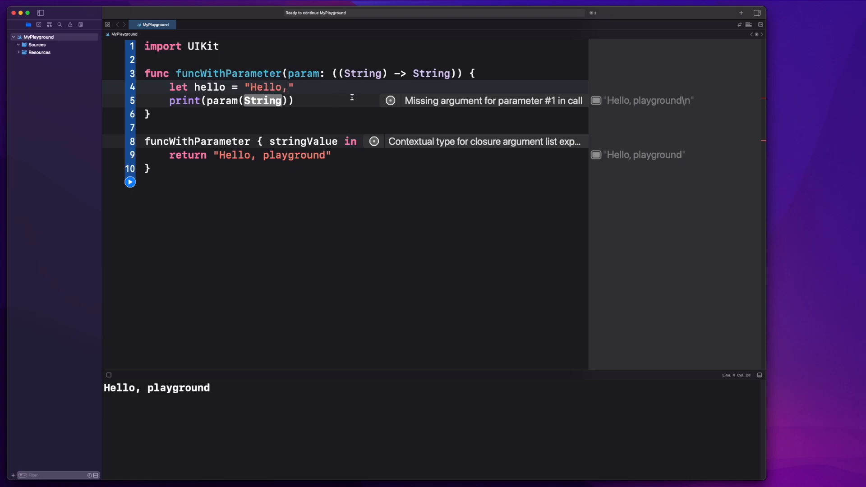
pyautogui.write('hello')
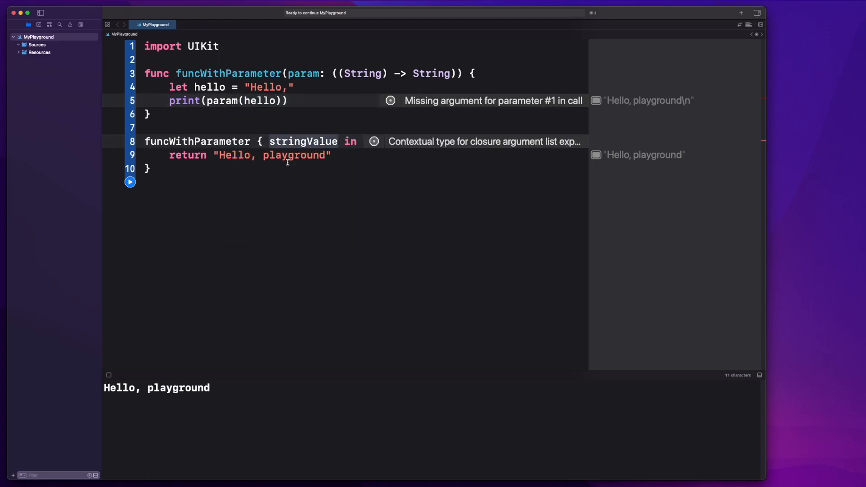
# Step: Make the closure return stringValue + ", playground"
pyautogui.write('stringValue + "')
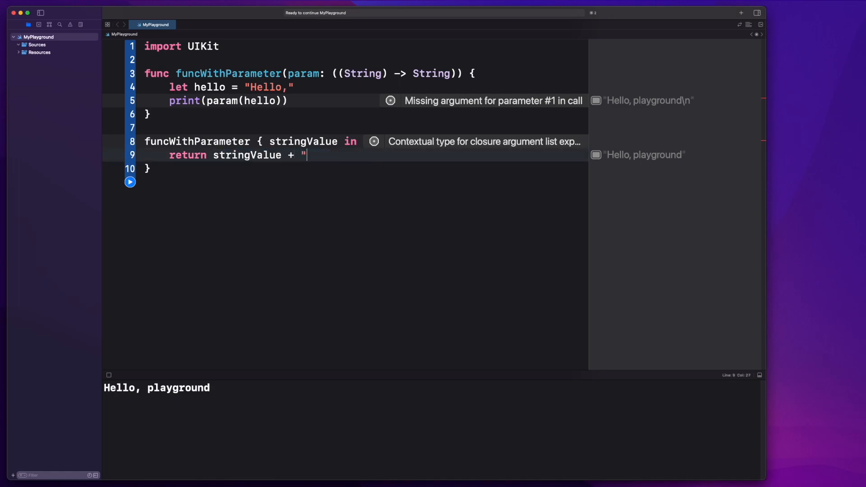
pyautogui.write(', playgro"')
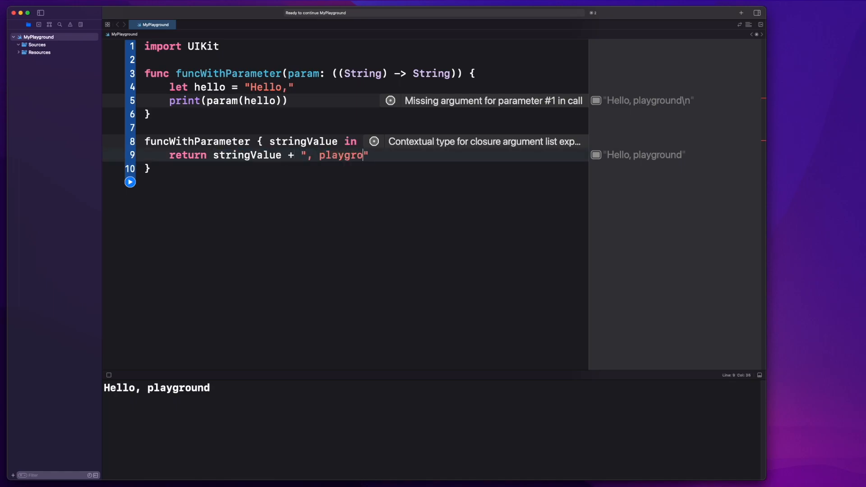
pyautogui.write('und')
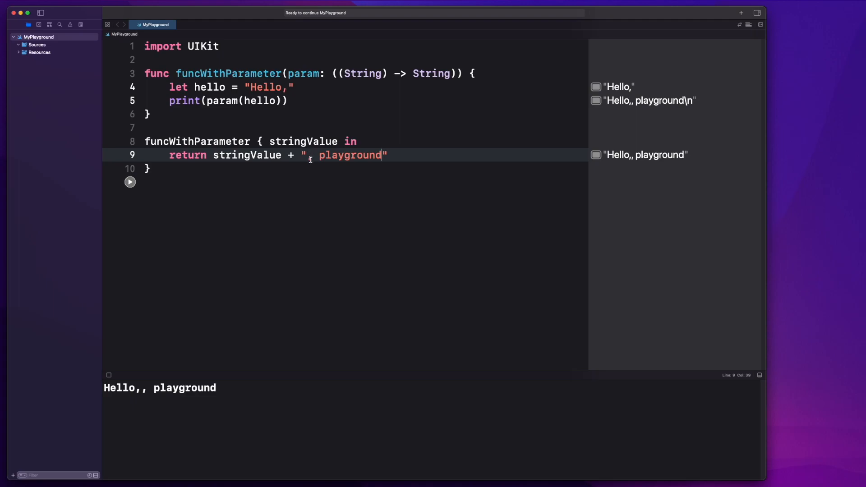
# Step: Change the strings to "Hello, " and "playground", then select the stringValue argument name
pyautogui.click(309, 155)
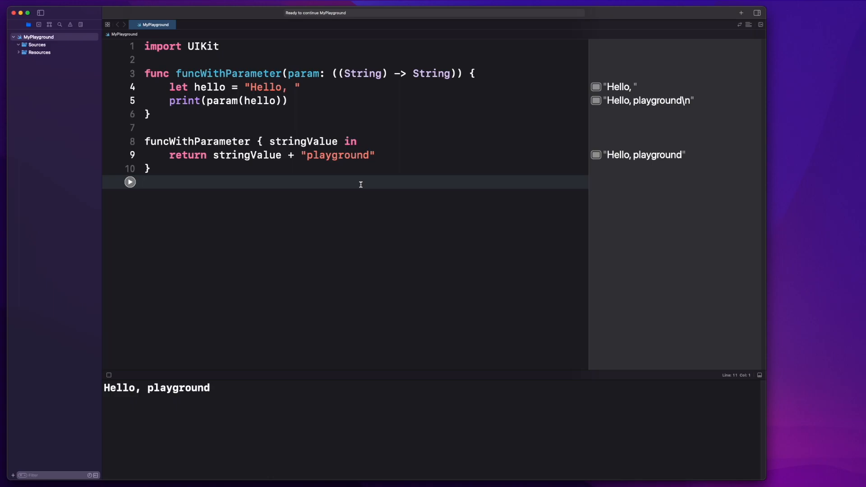
pyautogui.moveTo(286, 150)
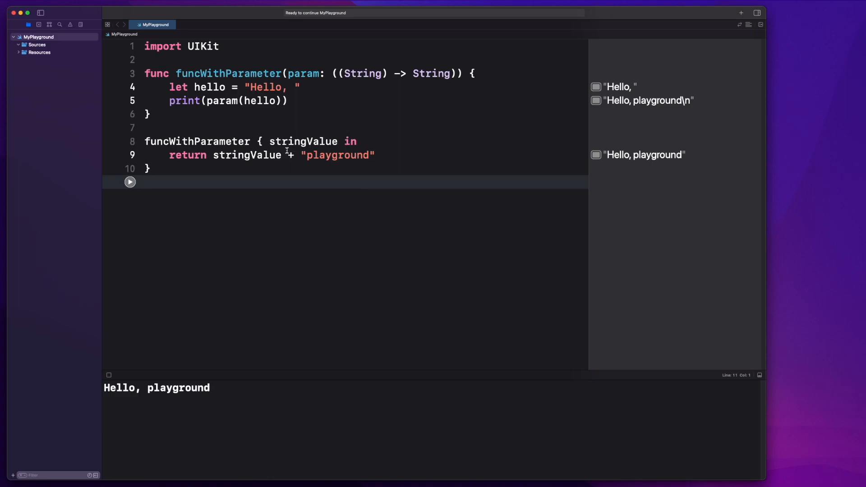
pyautogui.doubleClick(247, 155)
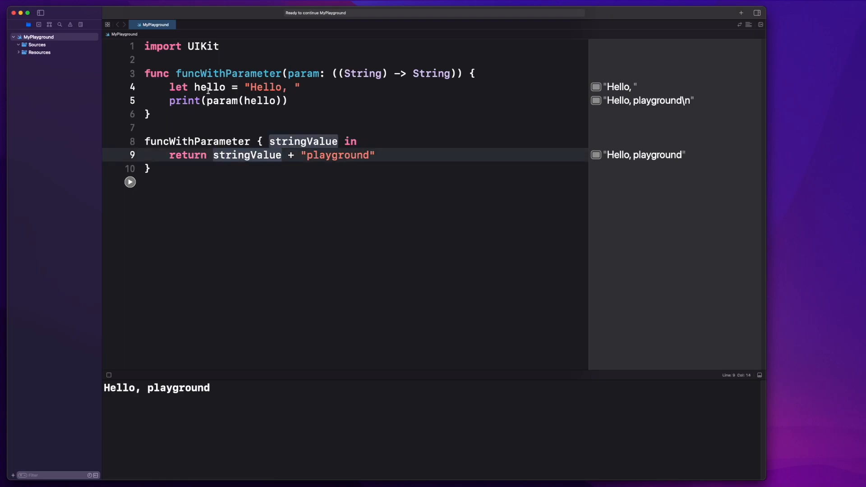
pyautogui.doubleClick(209, 87)
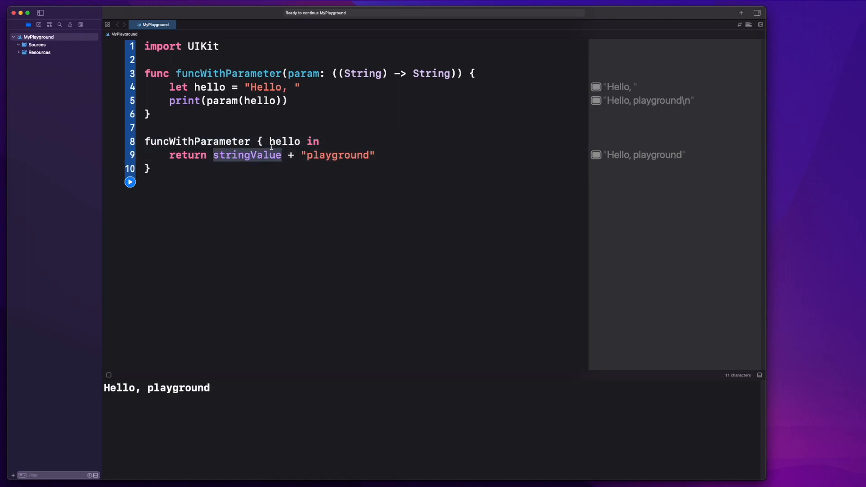
# Step: Replace stringValue with hello in the closure argument and its return statement
pyautogui.write('hello')
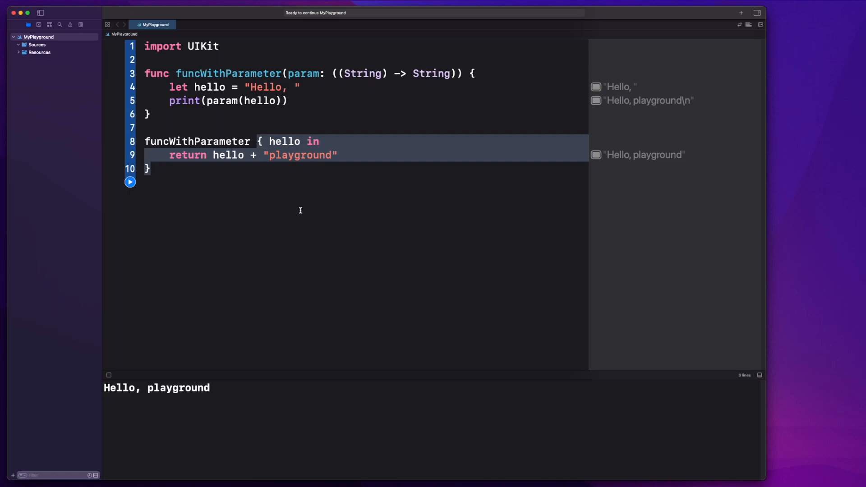
pyautogui.moveTo(294, 210)
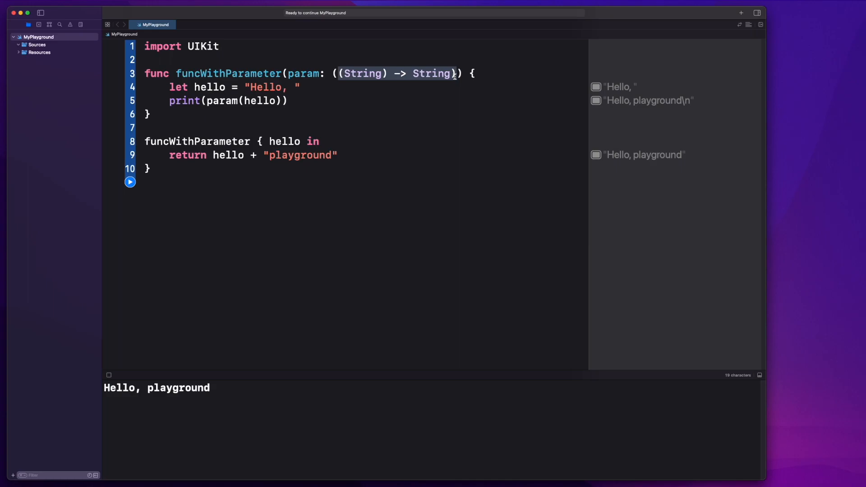
pyautogui.click(193, 87)
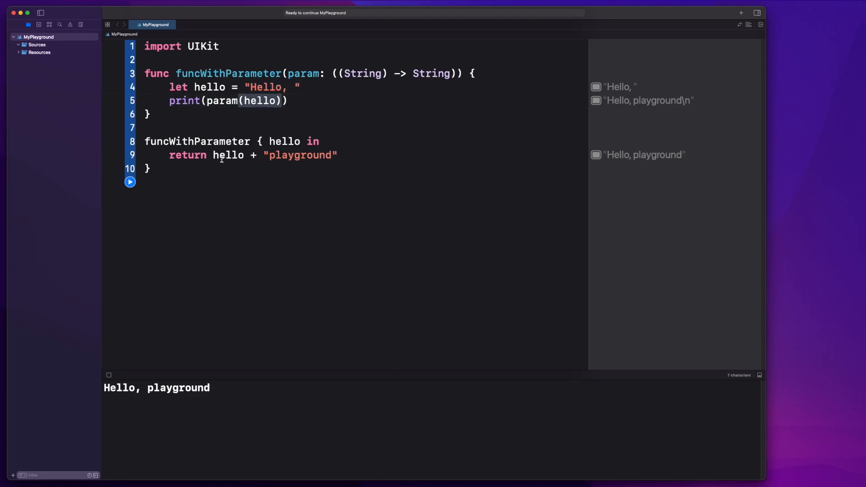
pyautogui.click(263, 156)
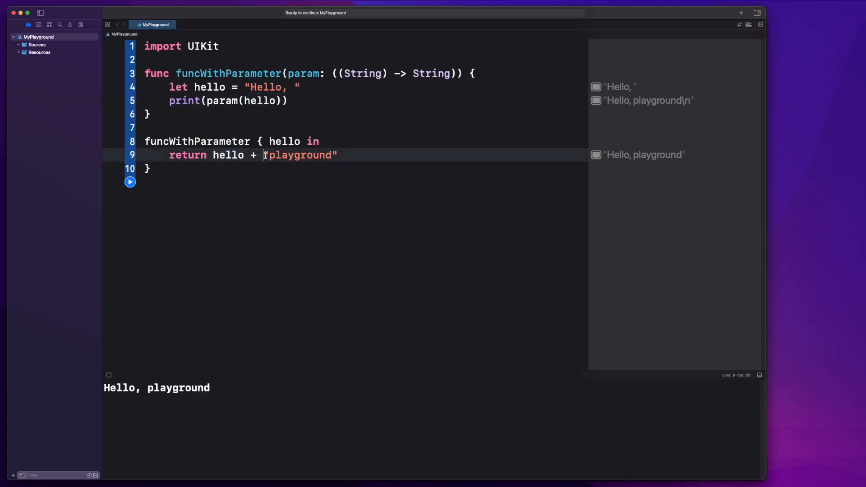